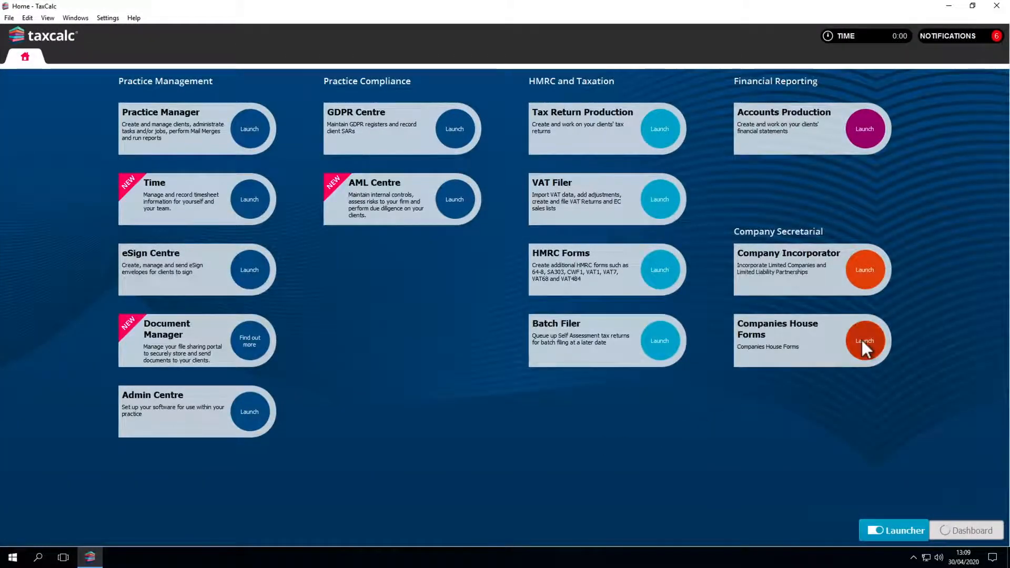
- Launch Companies House Forms and pick Cloud Adaptive Systems Limited as the client
click(864, 341)
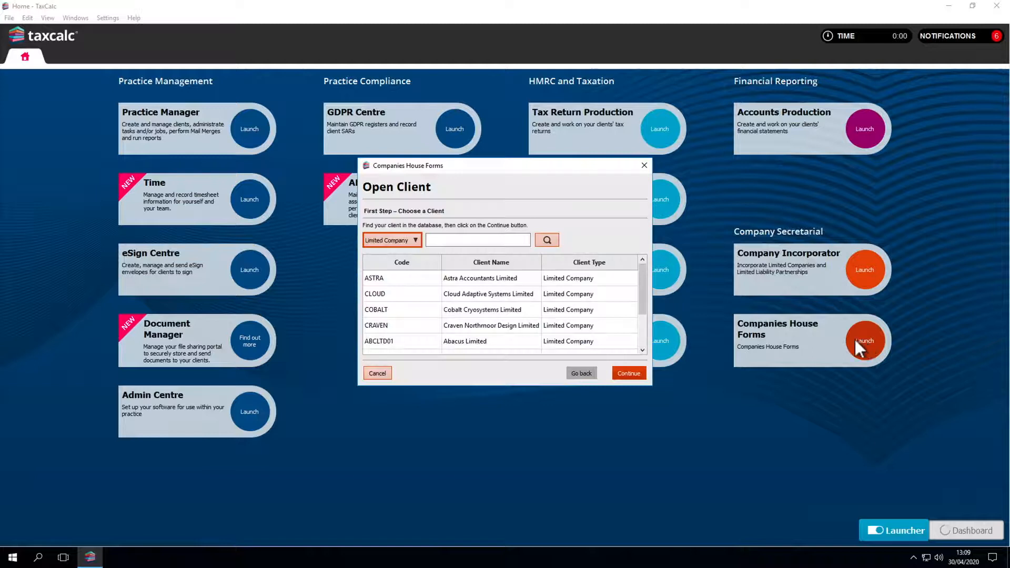
click(488, 293)
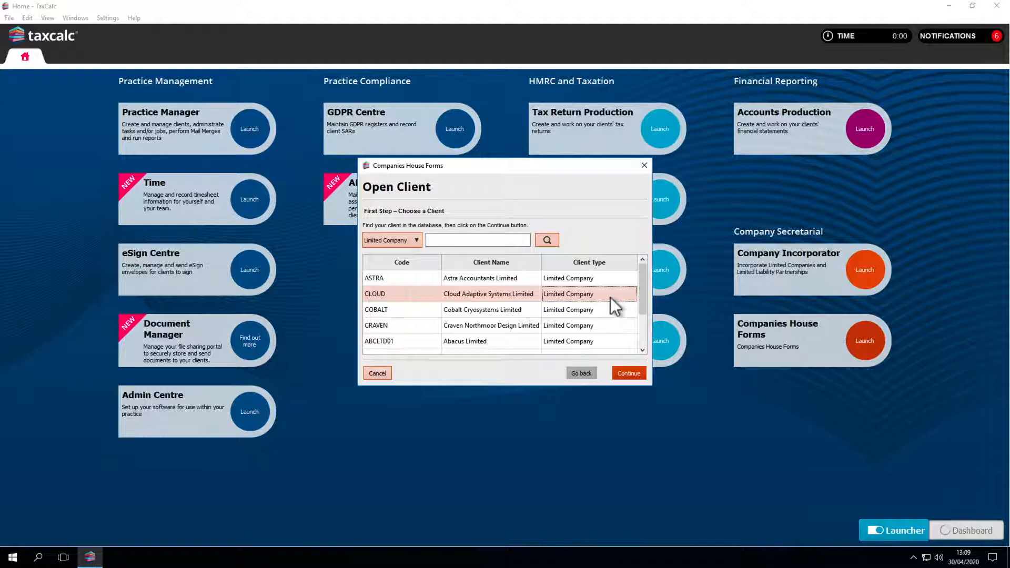
- Create a CS01 - Confirmation statement form for Cloud Adaptive Systems Limited
click(627, 372)
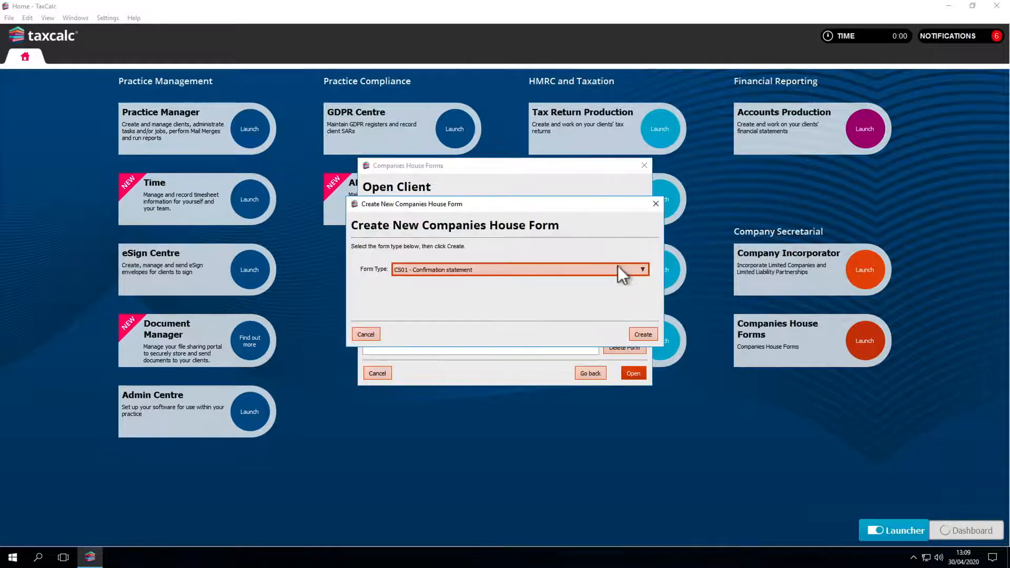
click(637, 269)
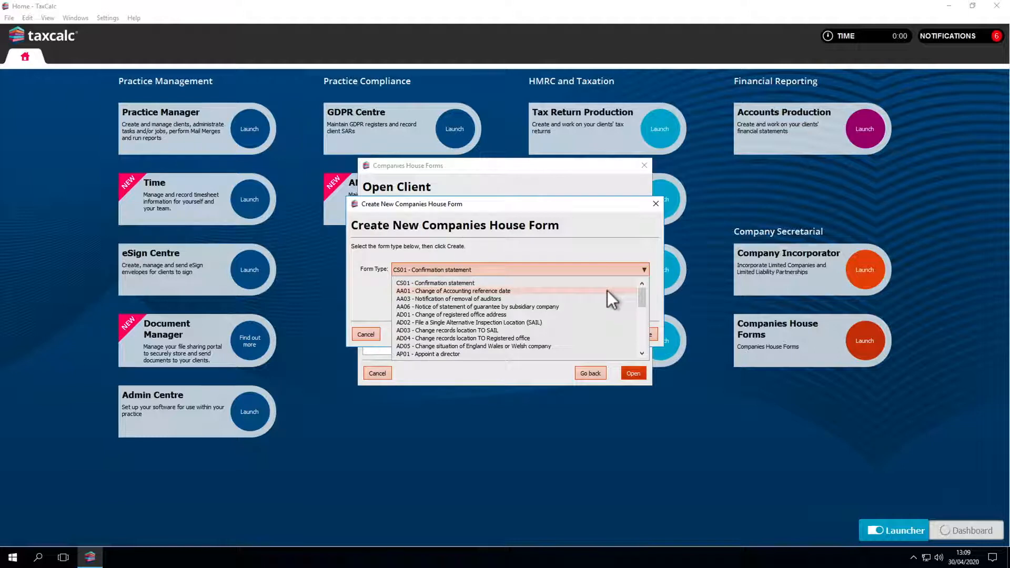
mouse_move(596, 328)
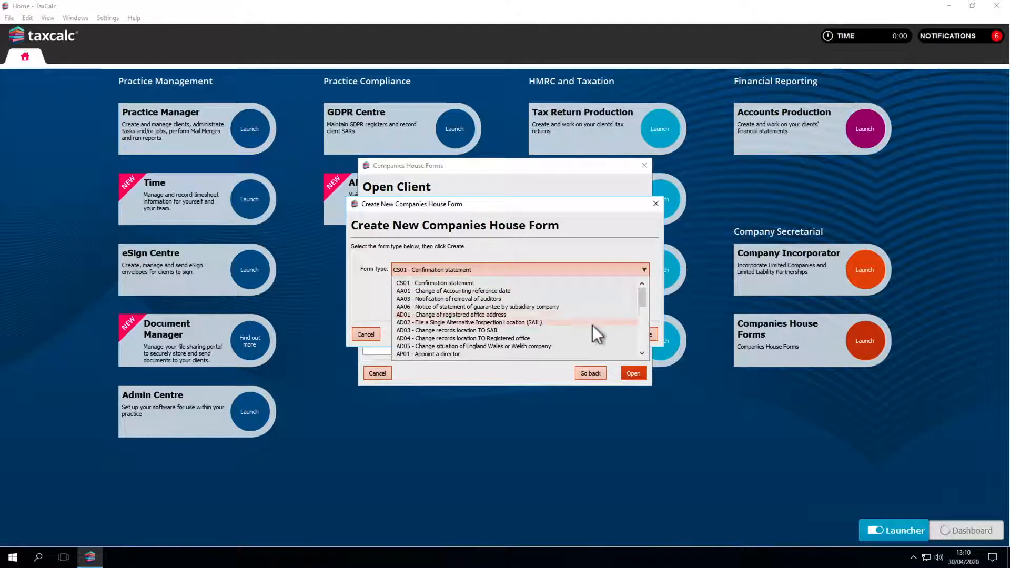
scroll(down, 3)
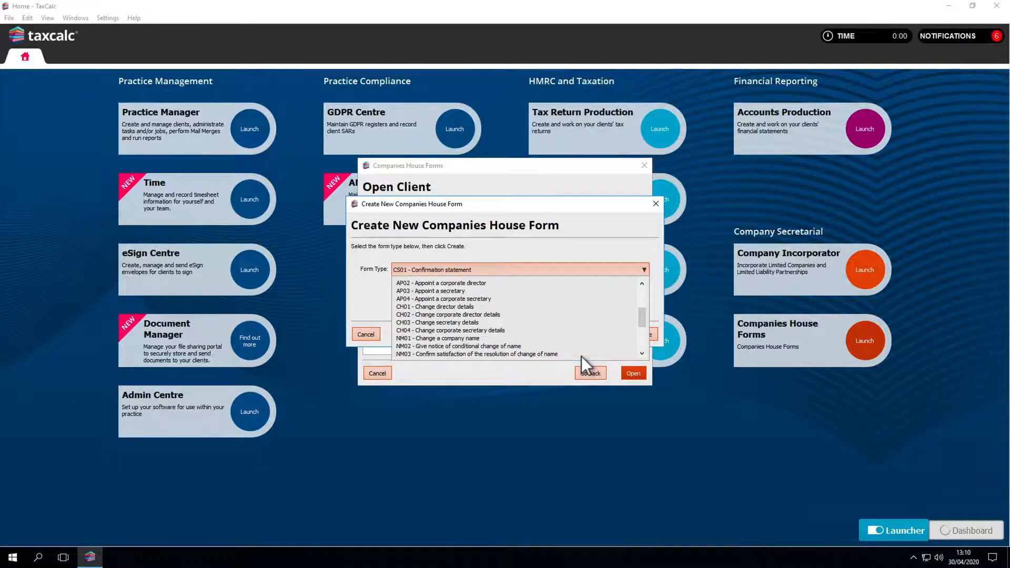
mouse_move(519, 315)
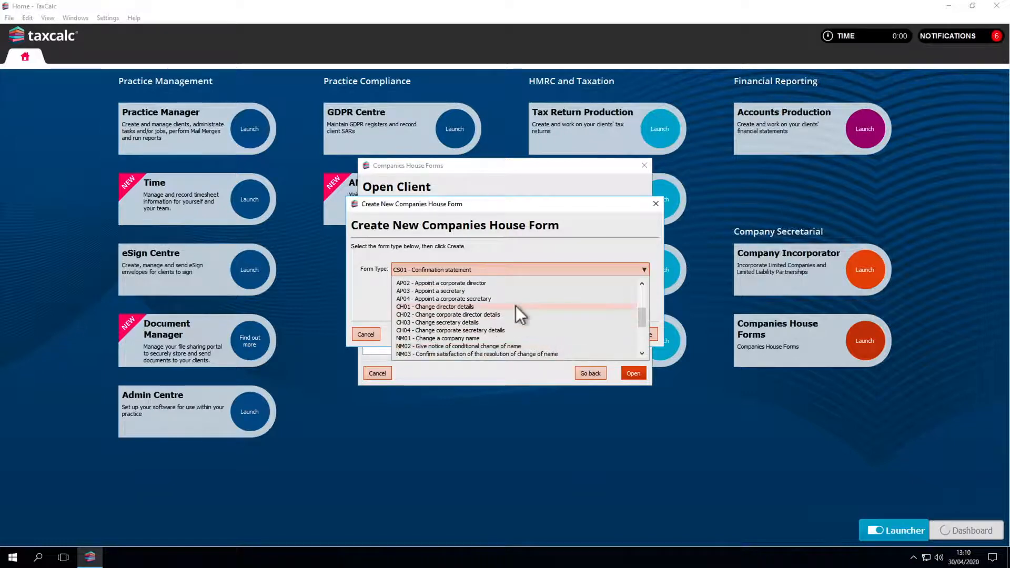
scroll(down, 3)
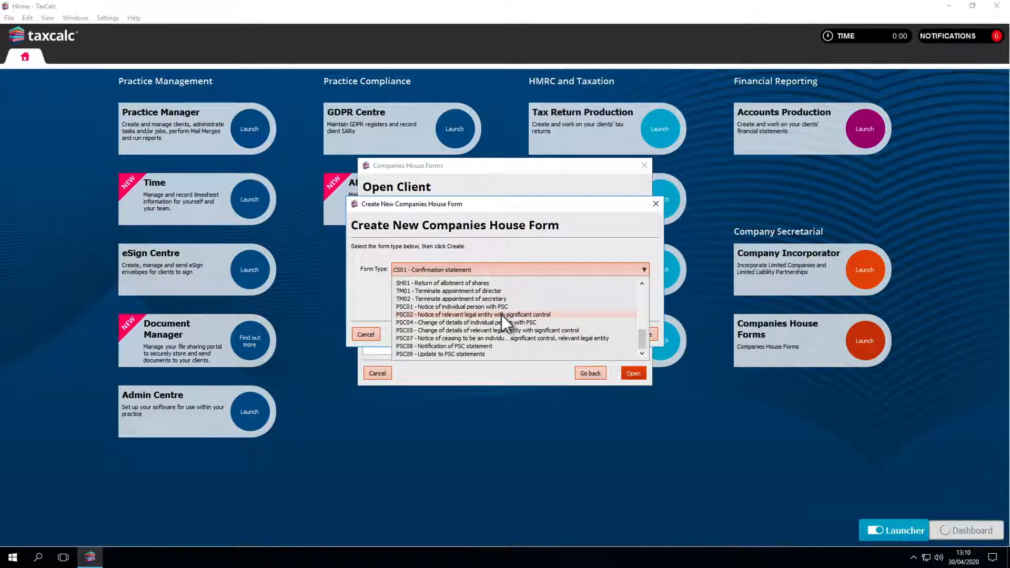
scroll(up, 3)
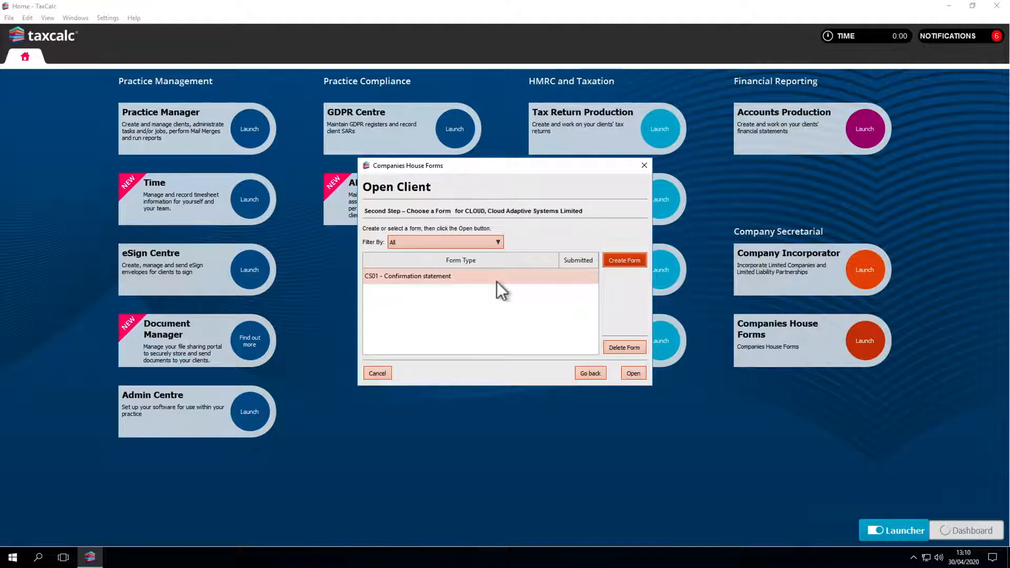
- Open the CS01 confirmation statement and get past its Introduction page
click(407, 276)
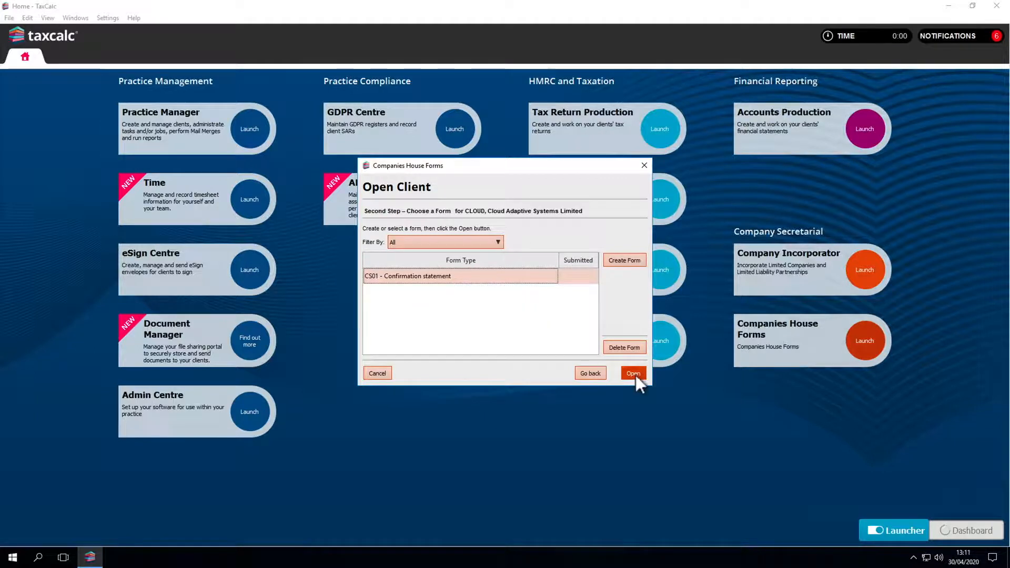
click(633, 373)
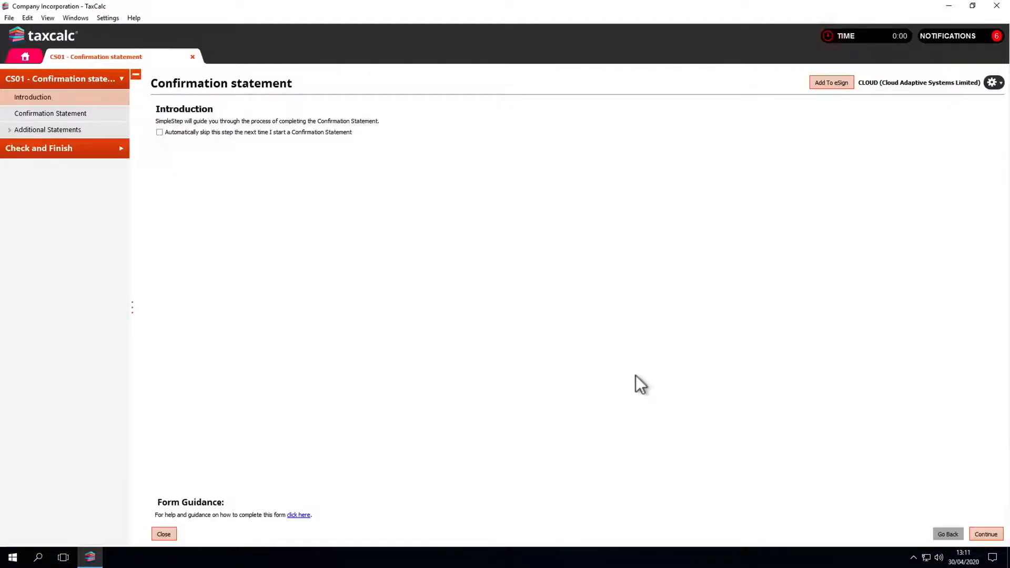
click(984, 533)
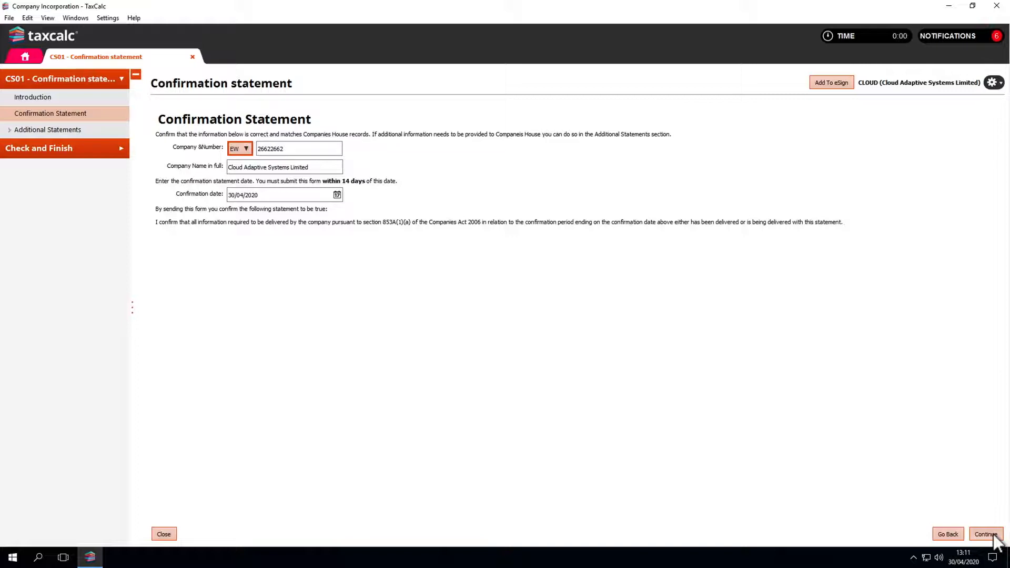
- Tick 'Shareholder information has changed' under Additional Statements, then continue to SIC codes
click(986, 534)
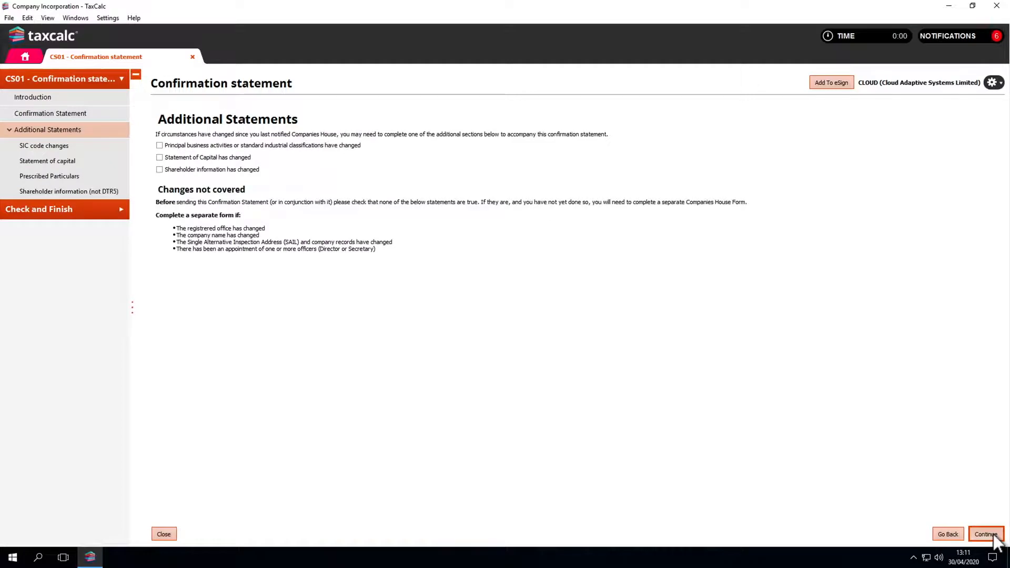
mouse_move(164, 175)
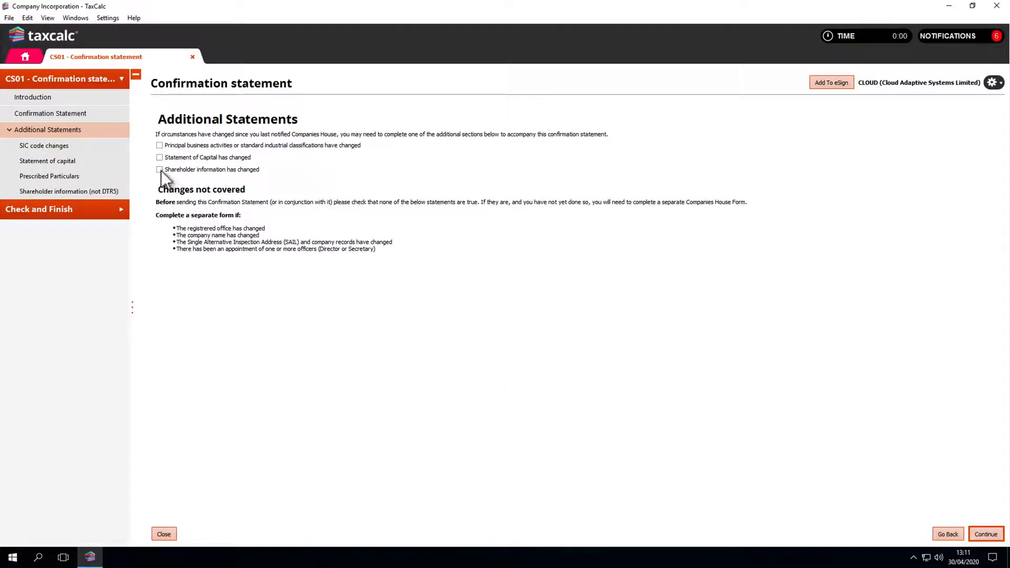
click(158, 169)
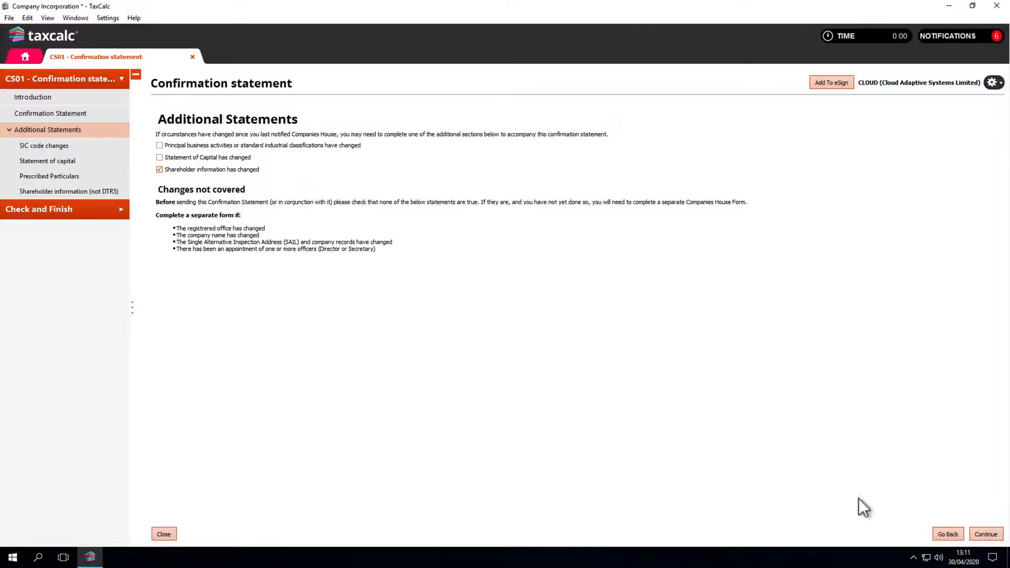
click(985, 534)
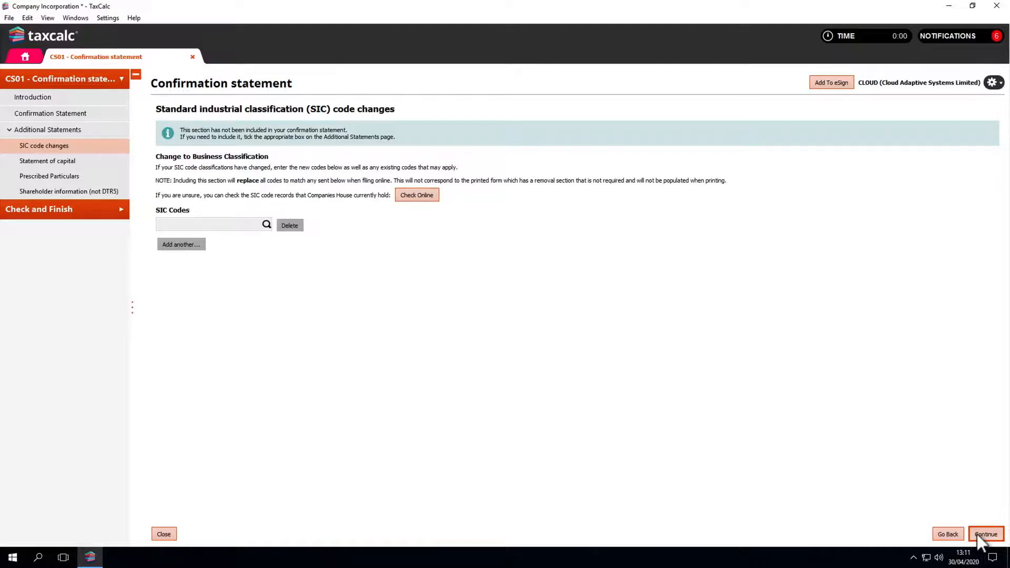
- Pass Statement of capital and Prescribed Particulars to reach Shareholder information
click(985, 534)
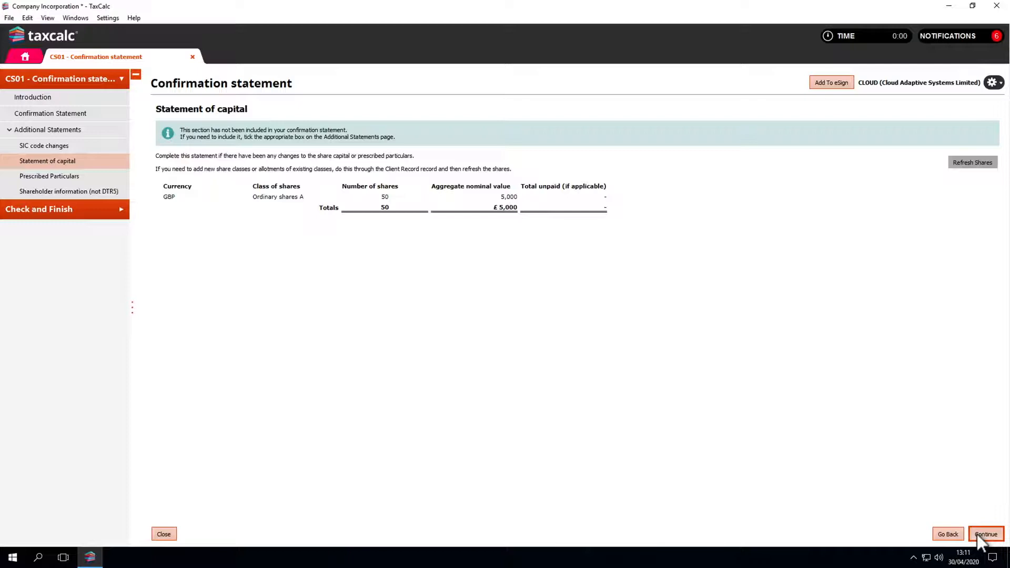
click(984, 534)
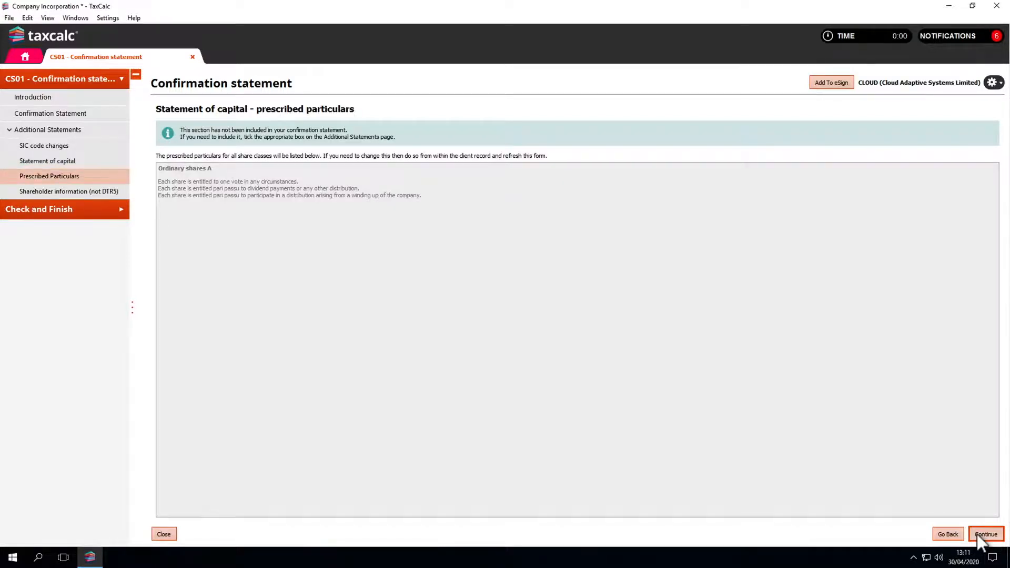
click(984, 534)
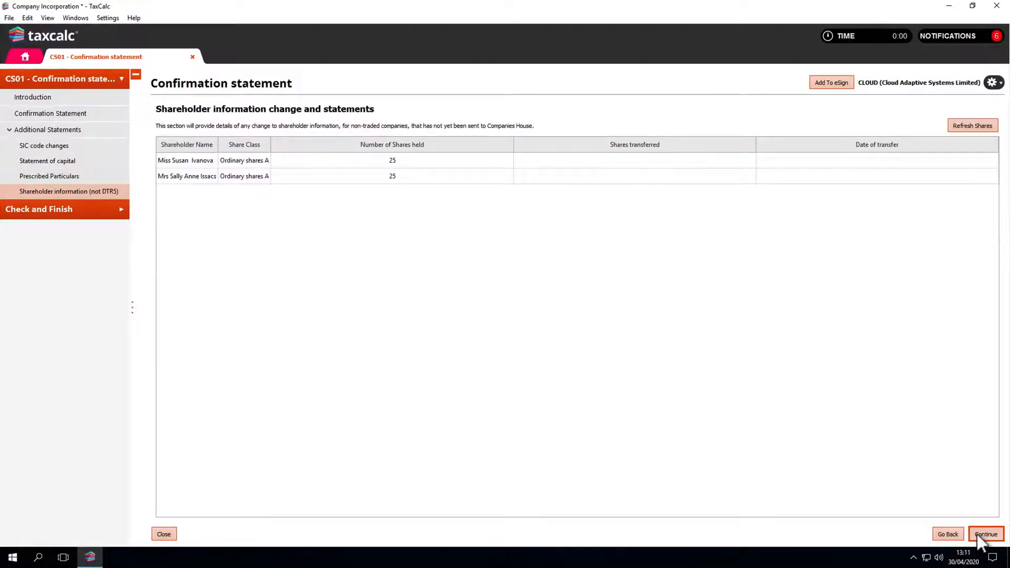
mouse_move(980, 439)
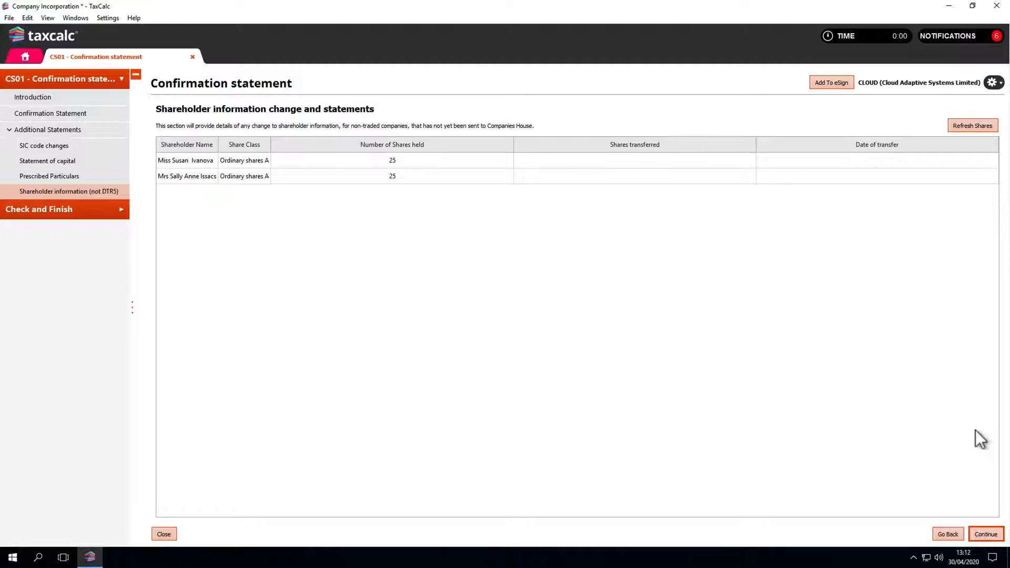
click(972, 125)
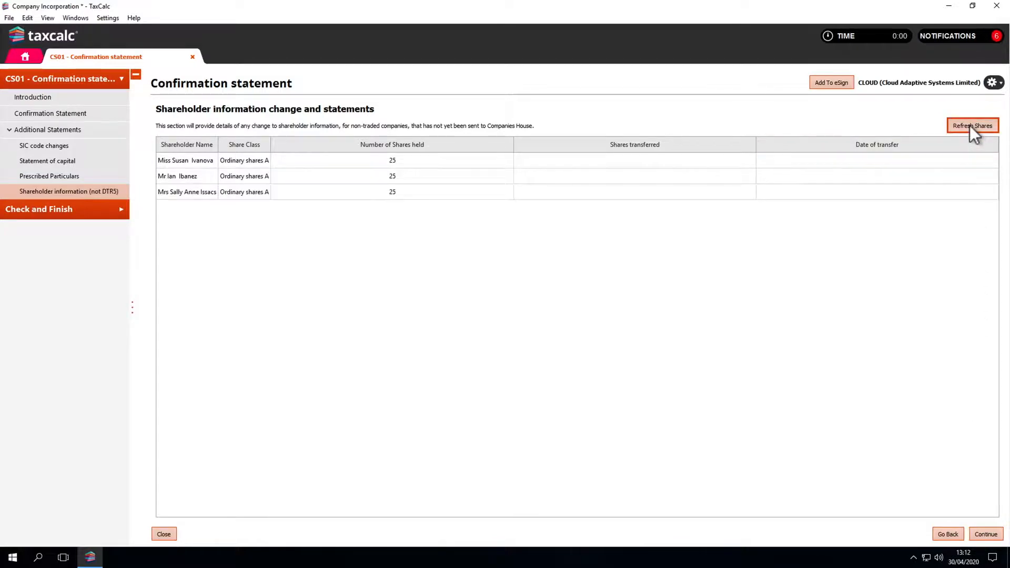
mouse_move(492, 182)
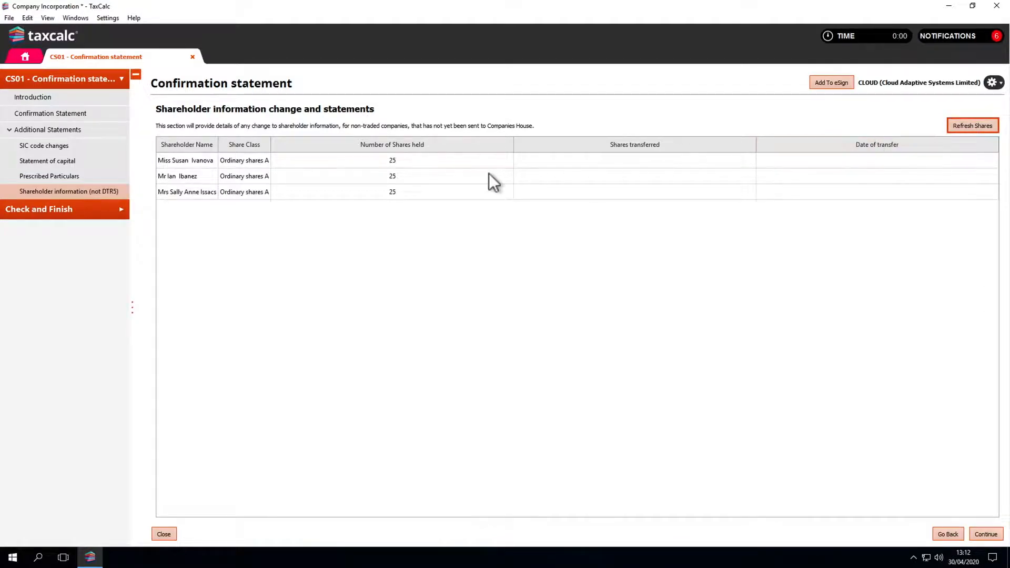
click(392, 175)
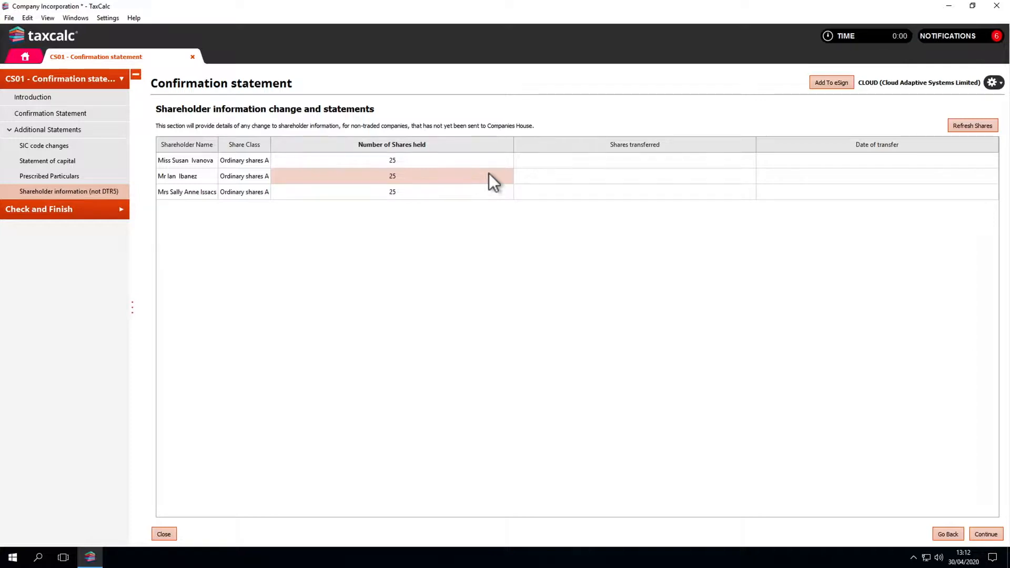
mouse_move(24, 57)
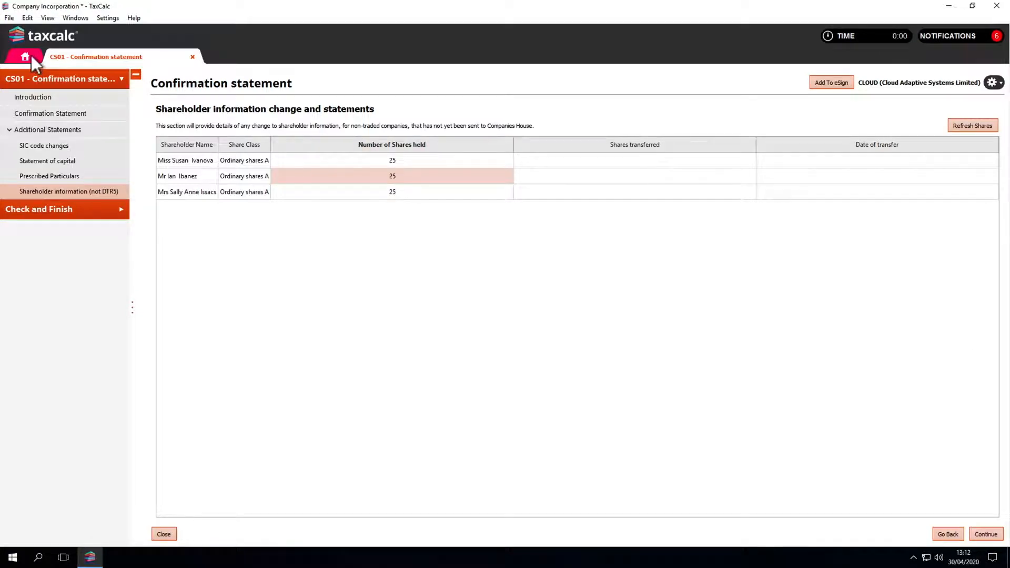
- Return Home and open Cloud Adaptive Systems Limited's client record summary
click(25, 57)
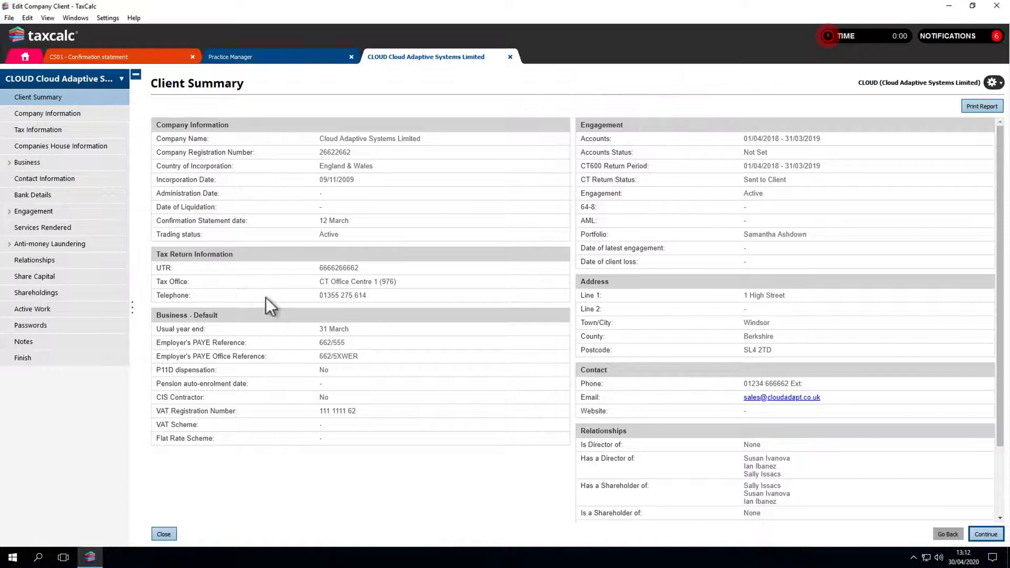
mouse_move(35, 276)
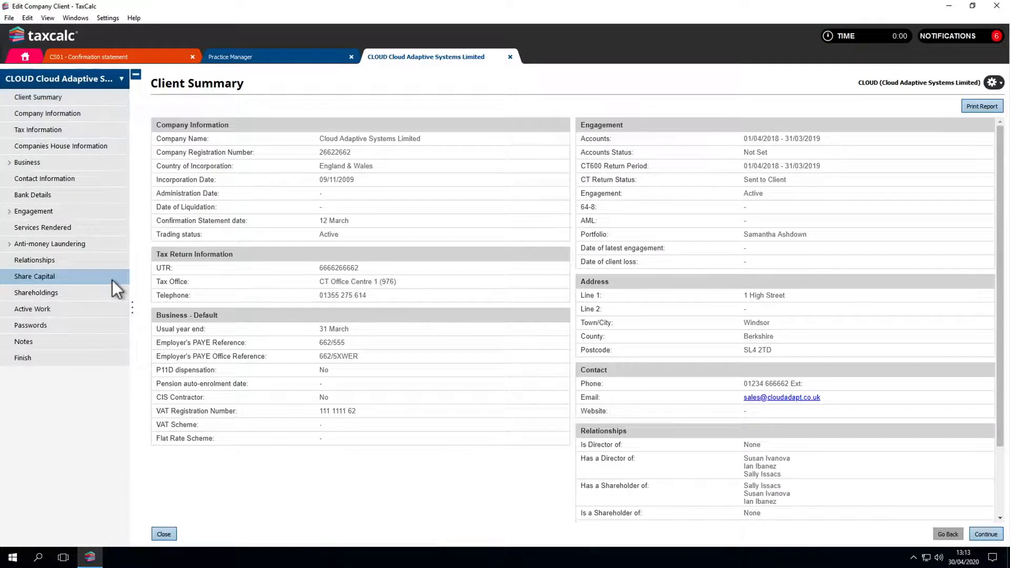
click(36, 292)
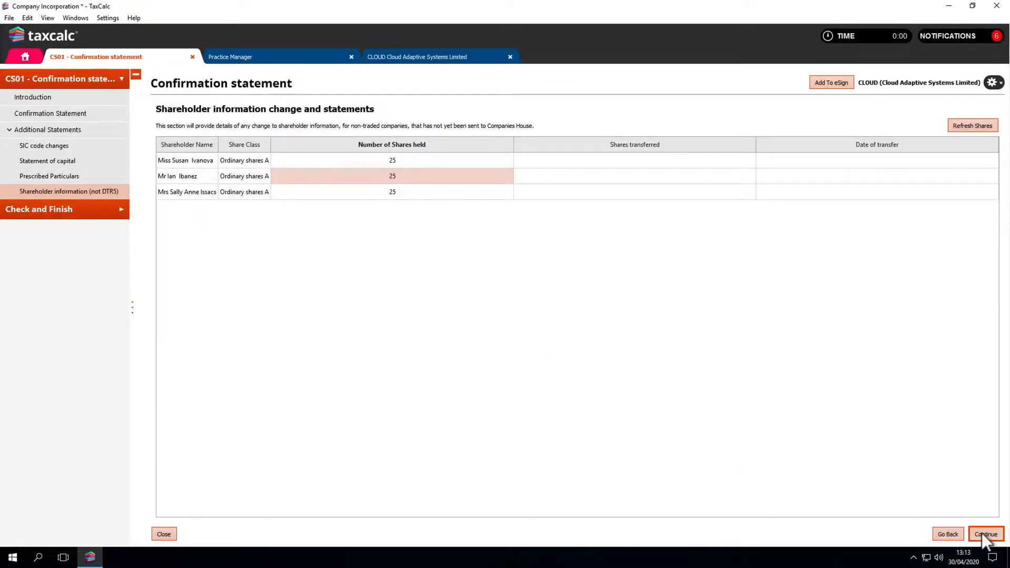
- Continue from Shareholder information to Check and Finish
click(984, 534)
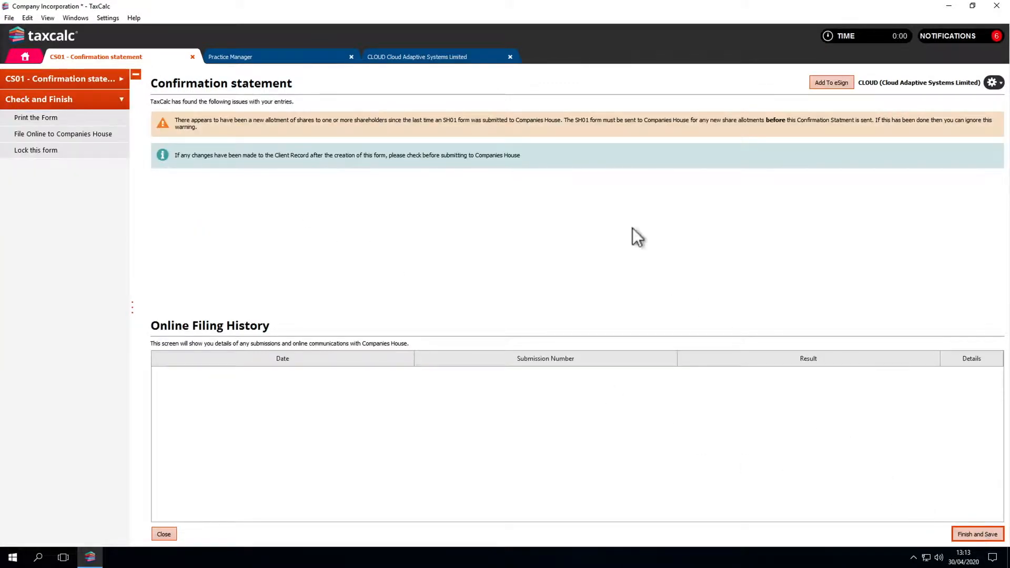
mouse_move(580, 138)
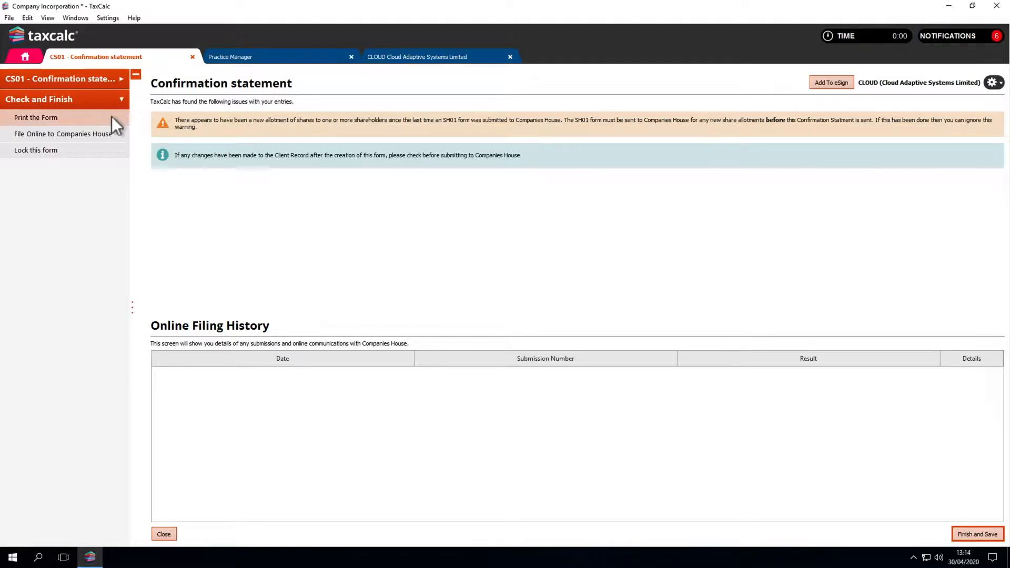
click(35, 117)
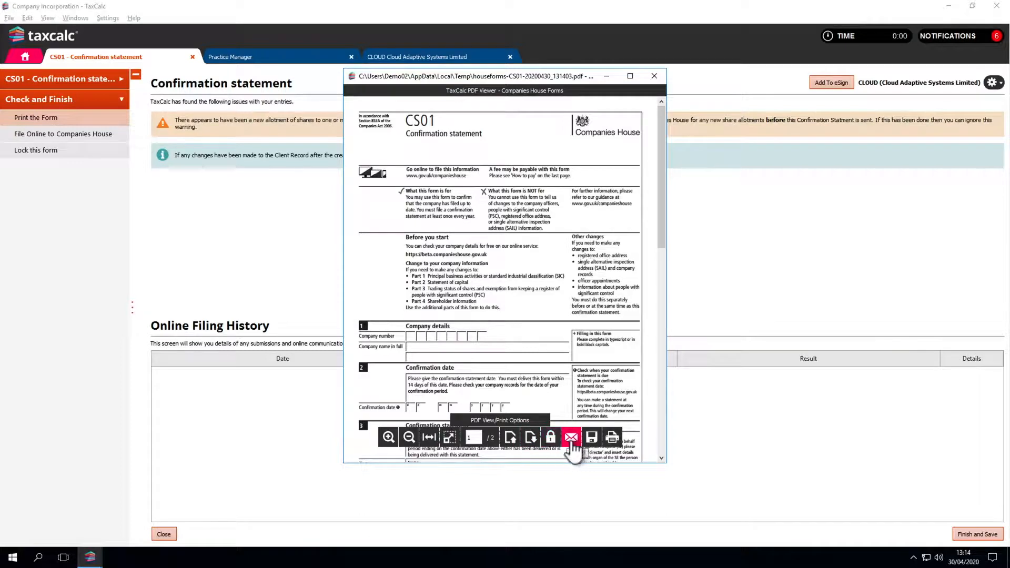
mouse_move(611, 437)
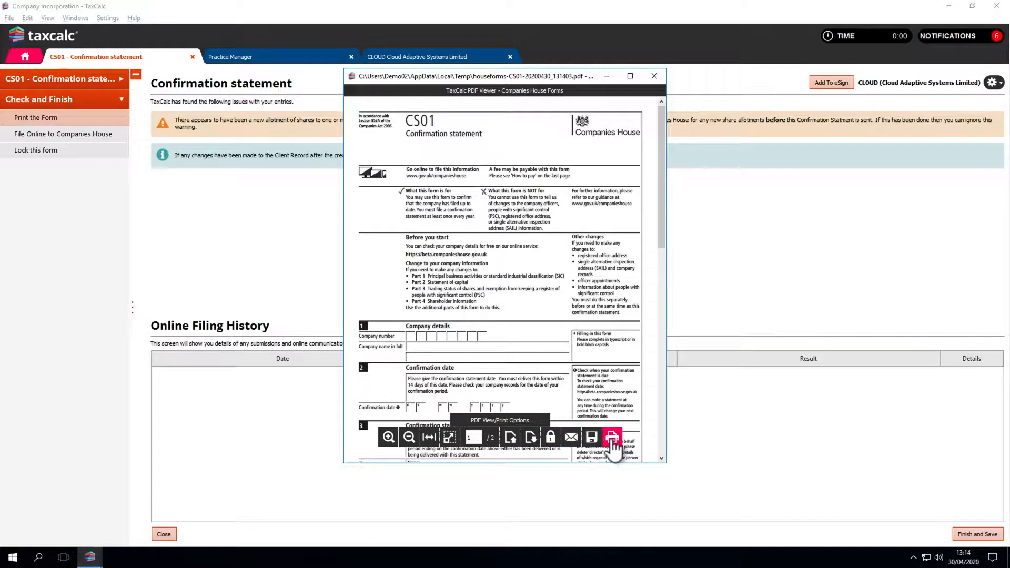
click(654, 75)
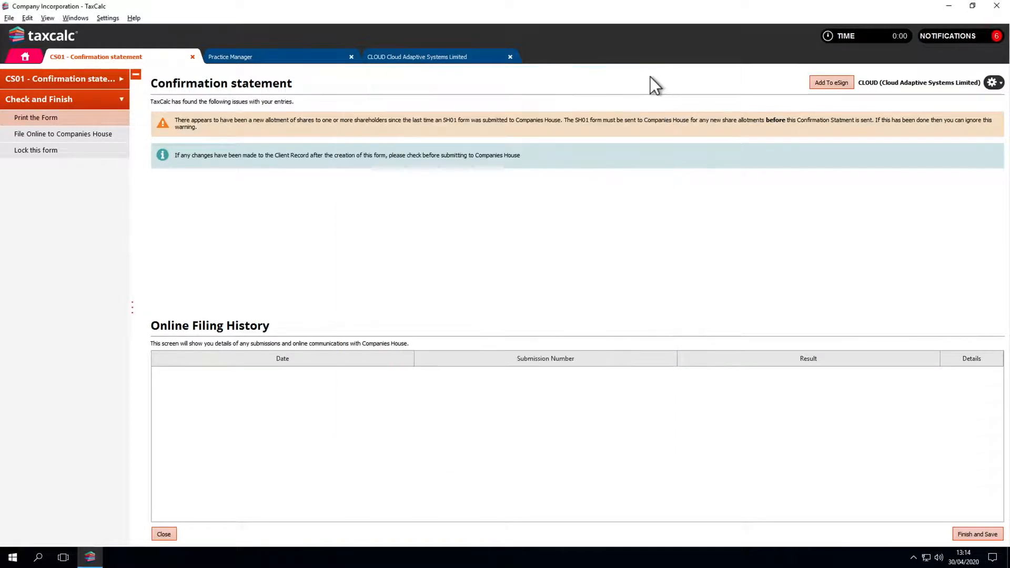
- File the CS01 online, accepting company credentials and presenter details
click(63, 133)
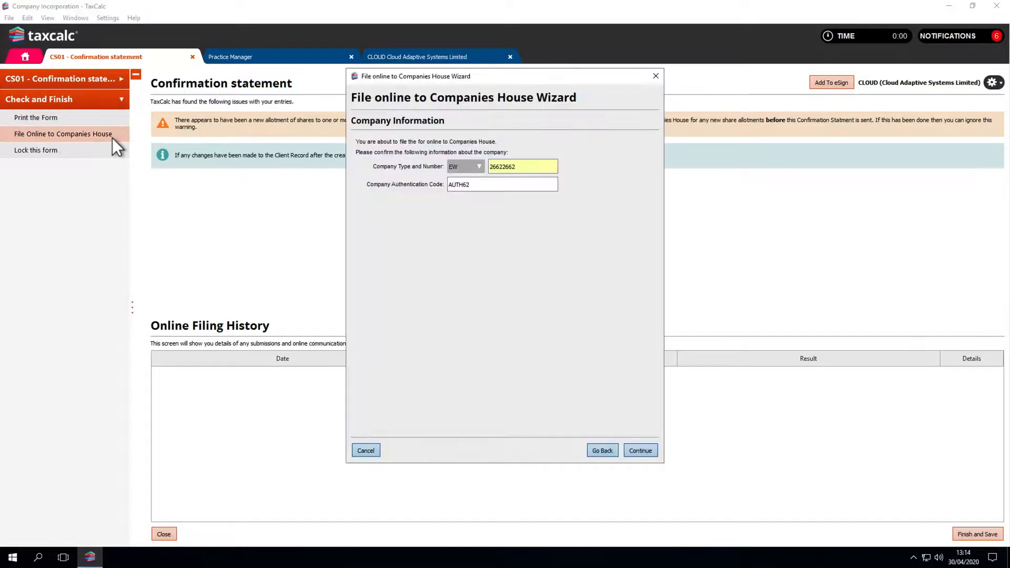
click(639, 450)
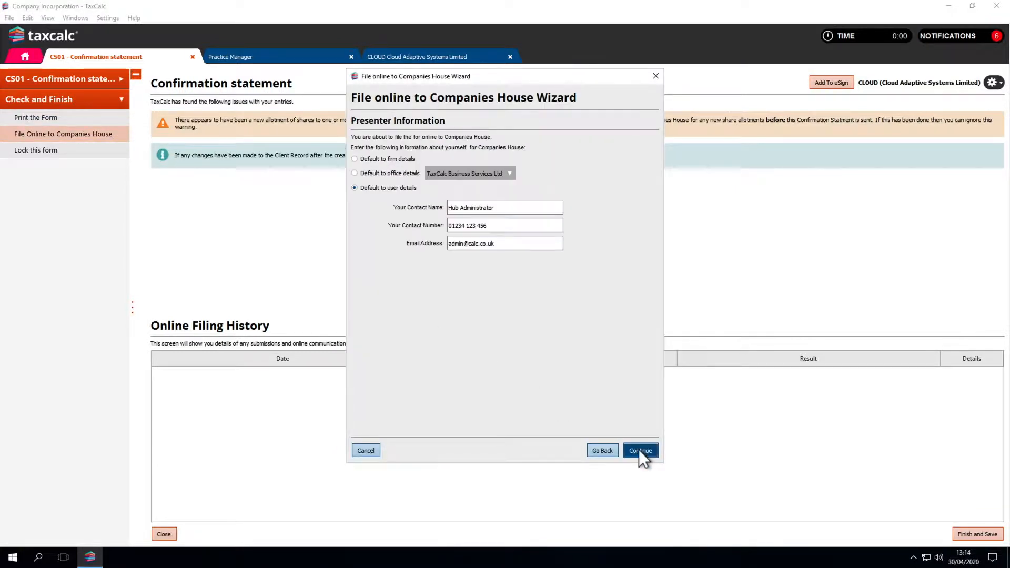
click(639, 450)
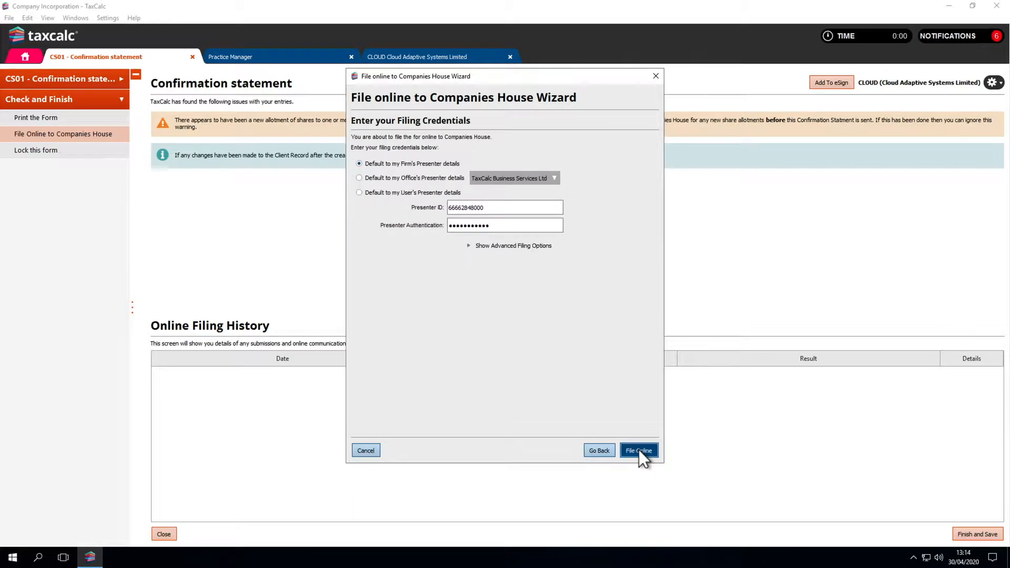
click(637, 450)
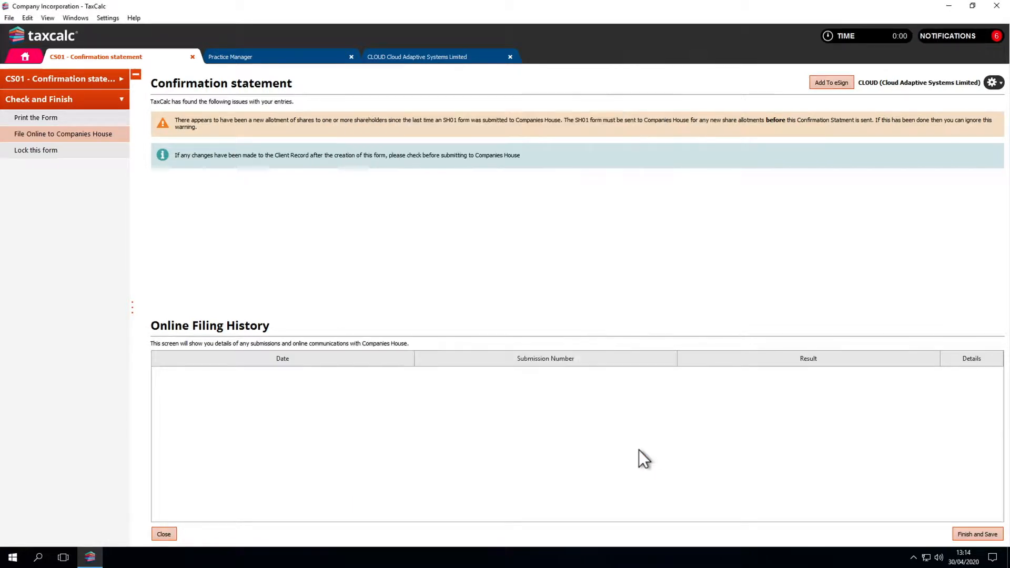
click(416, 57)
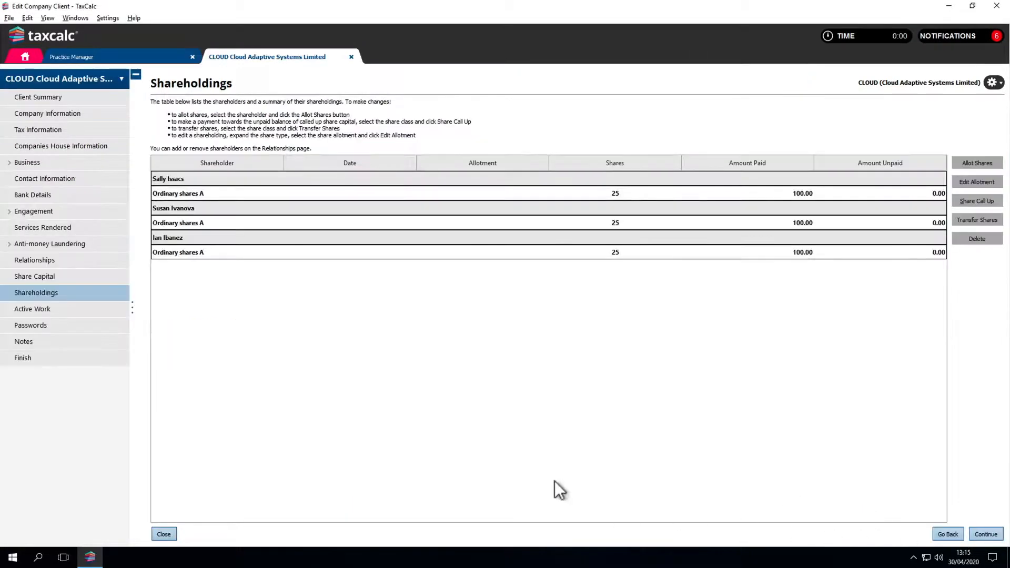
click(75, 57)
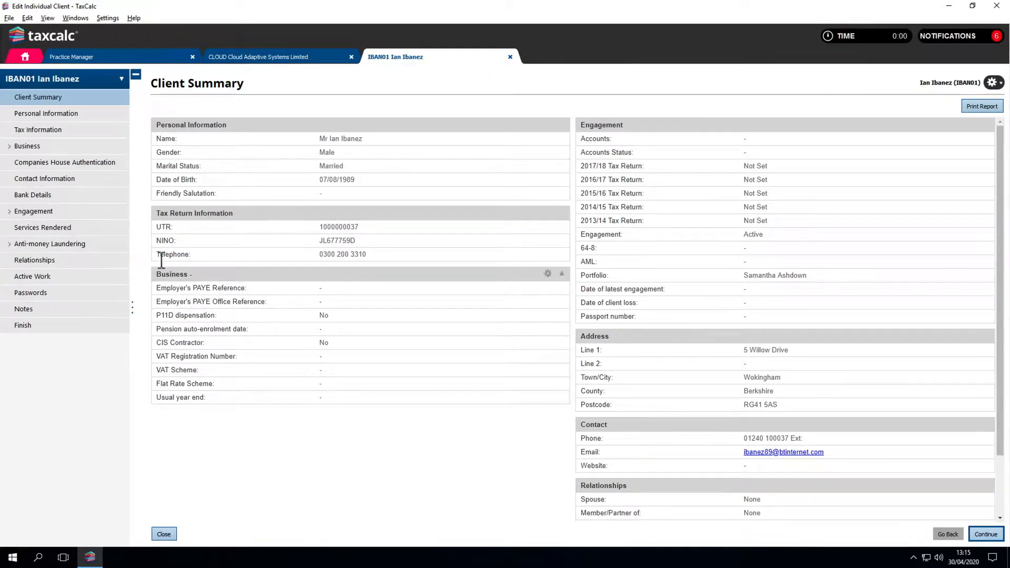
click(44, 178)
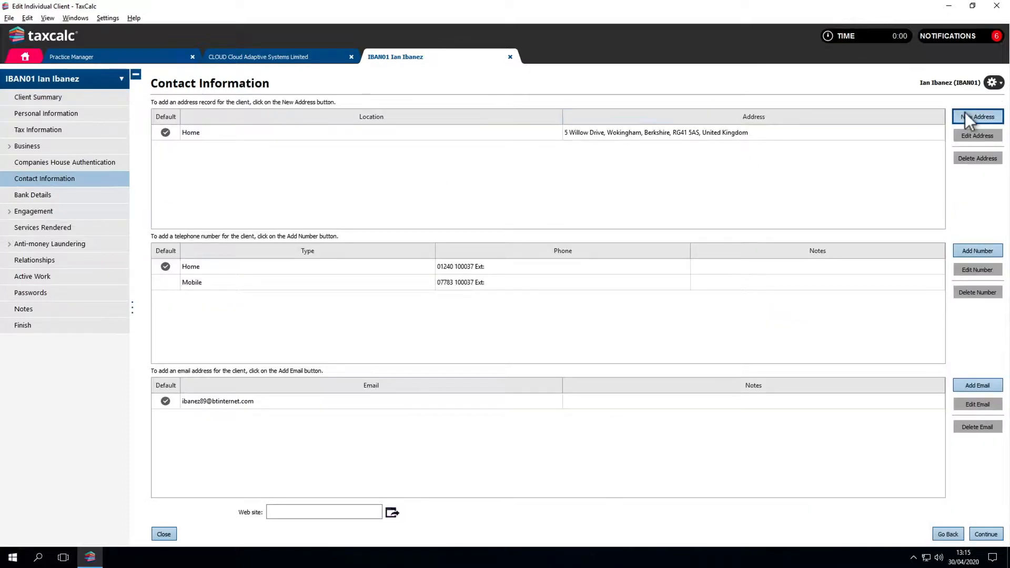
click(977, 117)
text(Berks)
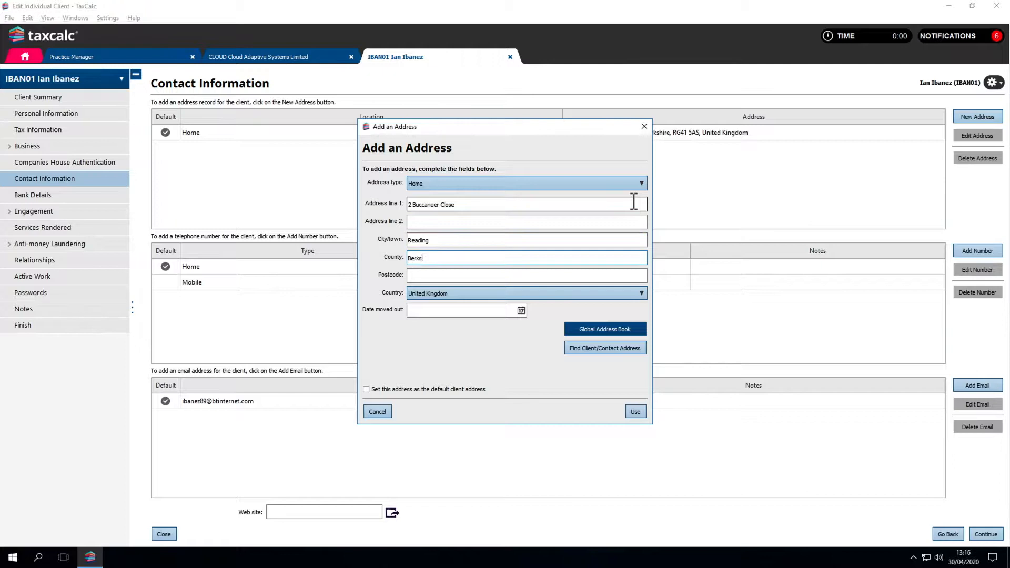
text(RG4 3ER)
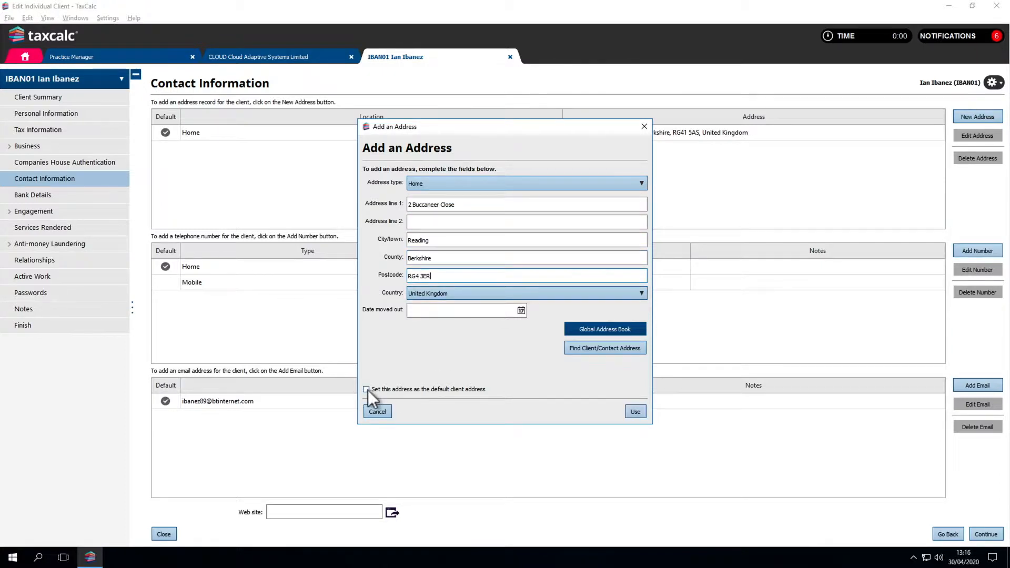
click(634, 411)
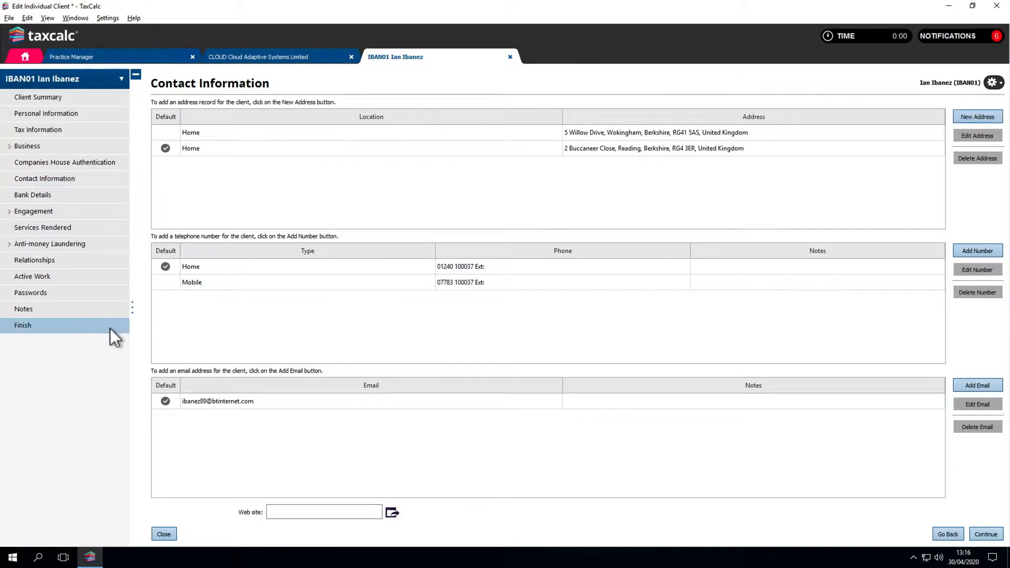
click(23, 324)
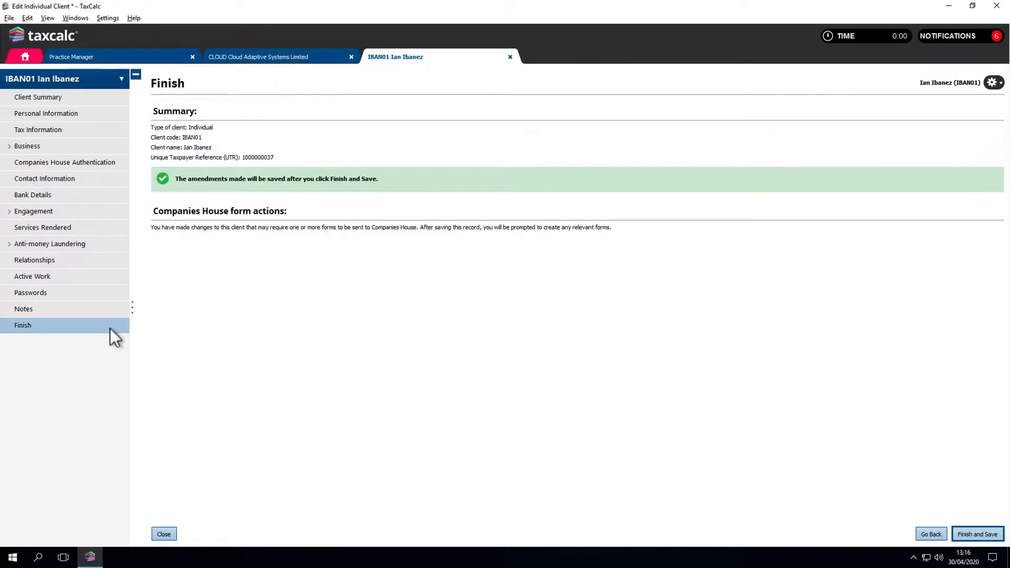
mouse_move(976, 534)
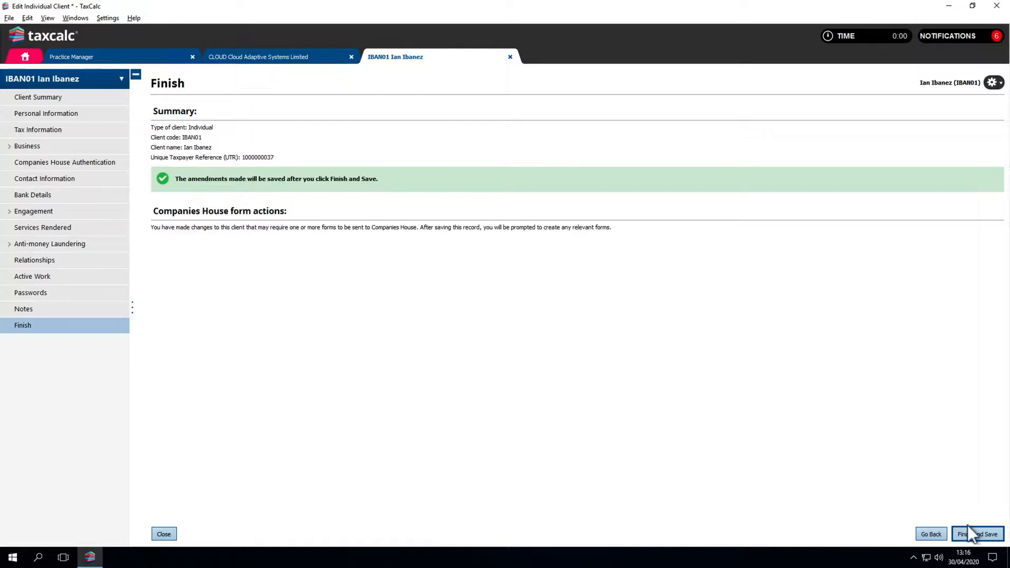
click(976, 534)
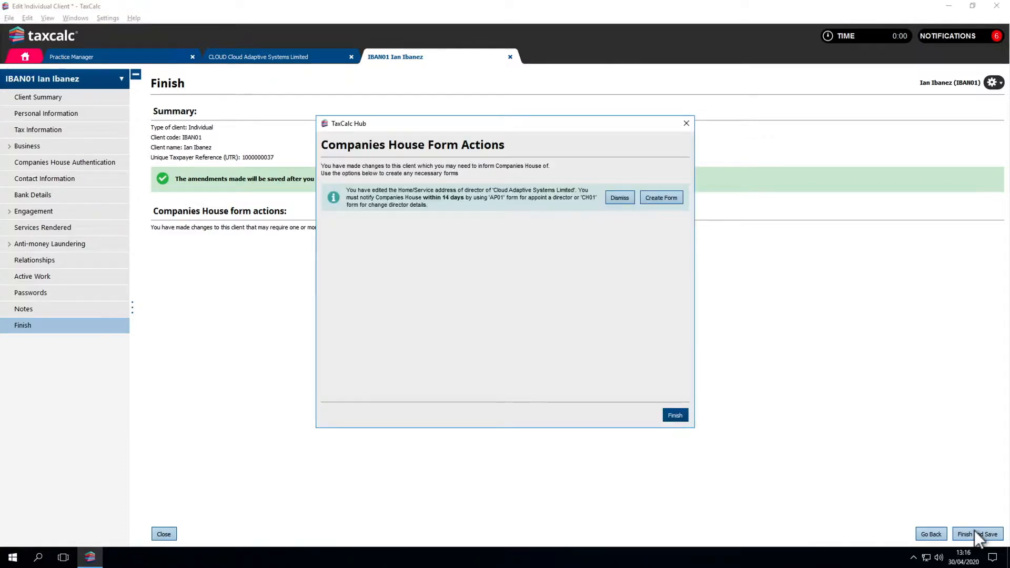
mouse_move(742, 408)
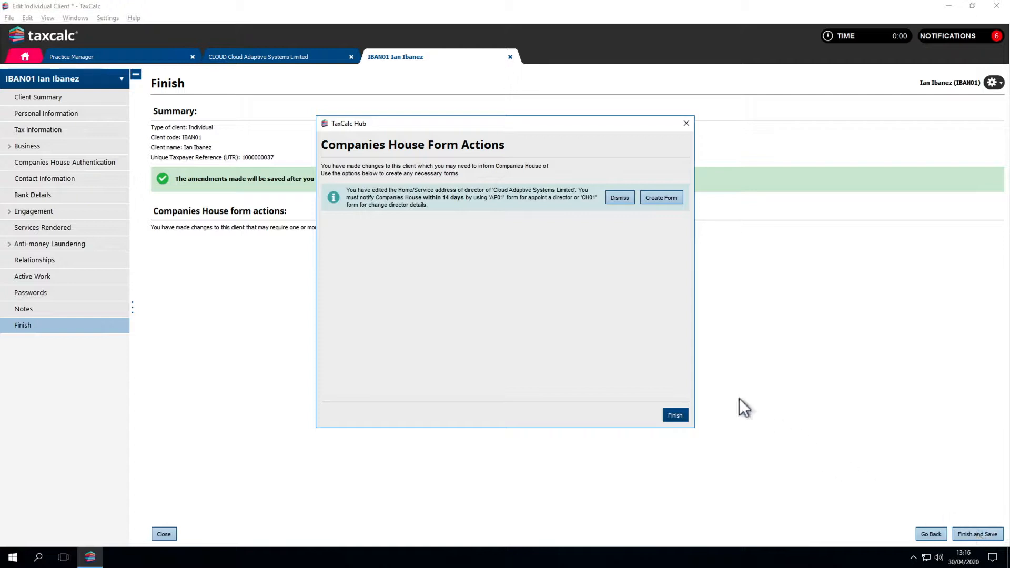
click(660, 198)
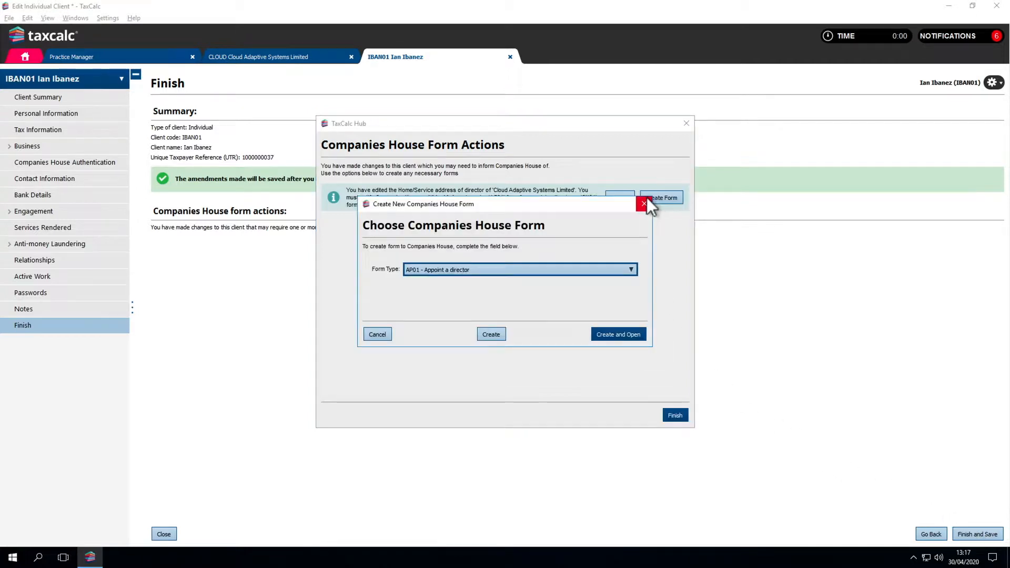
click(630, 269)
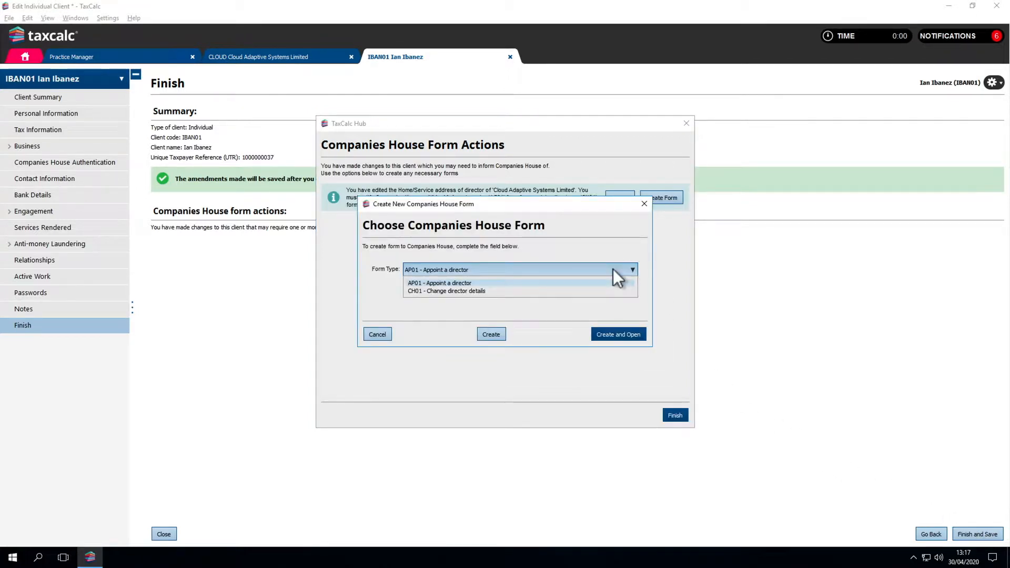
click(445, 290)
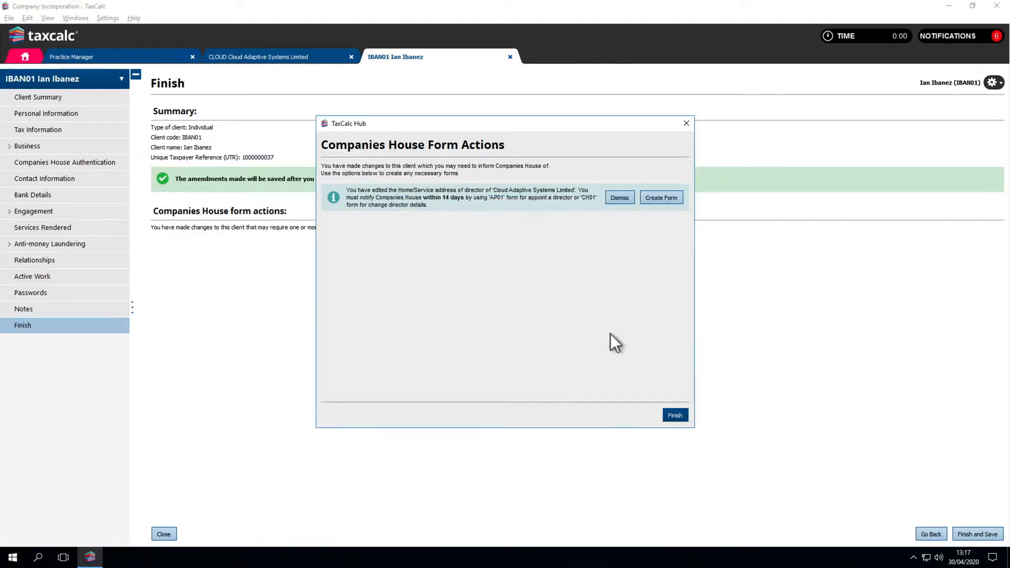
click(660, 197)
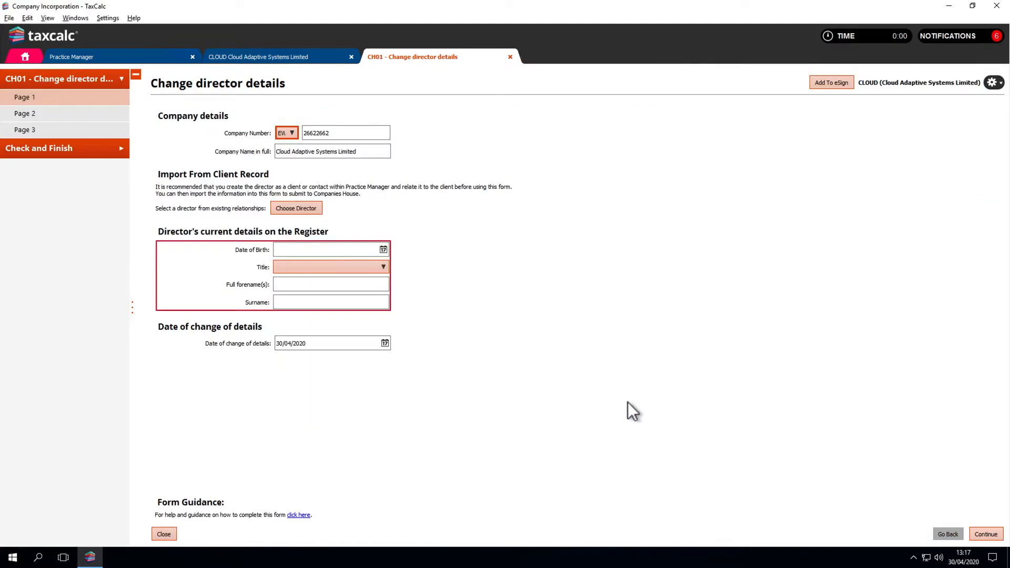
click(295, 207)
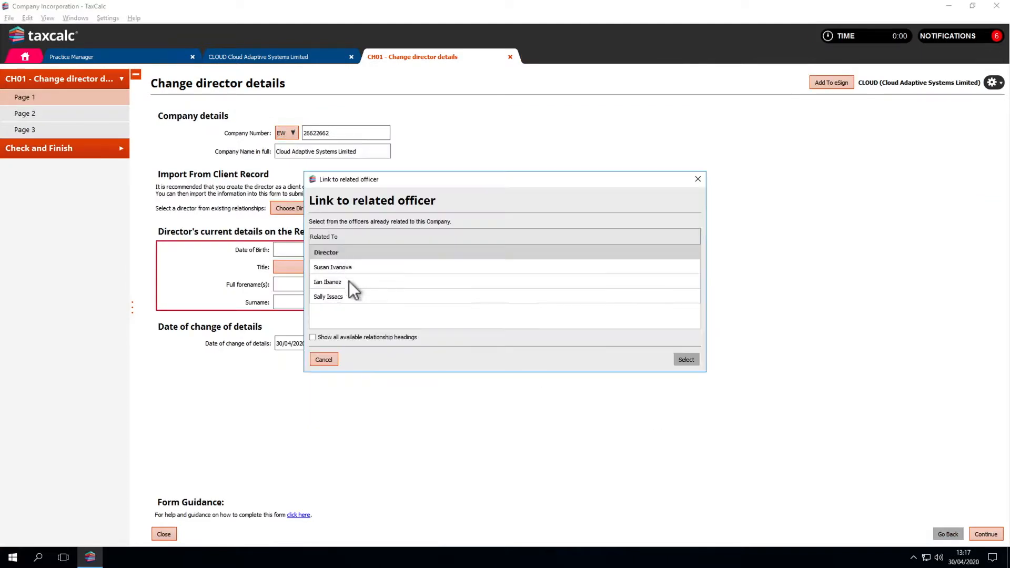
click(327, 281)
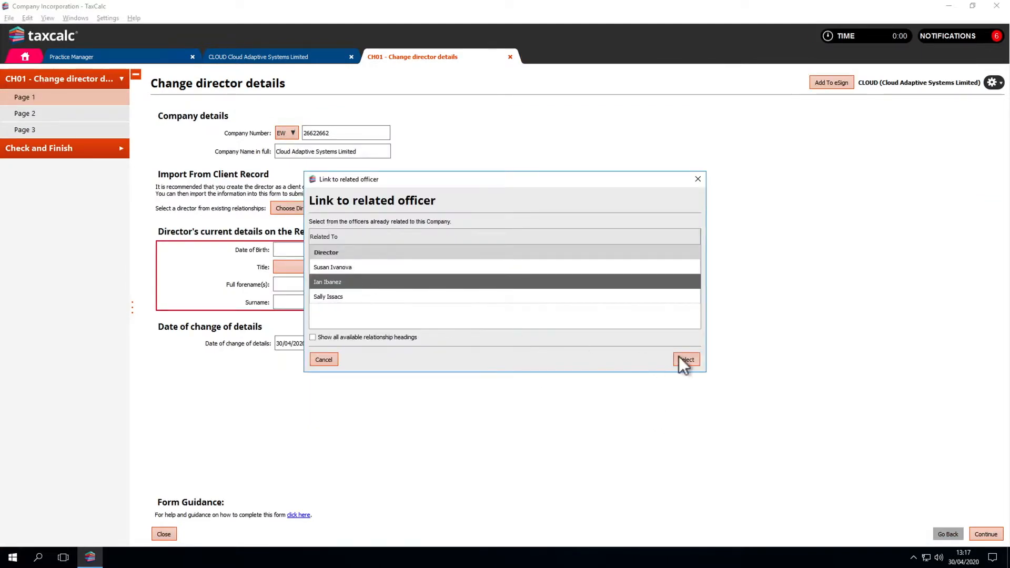
click(685, 360)
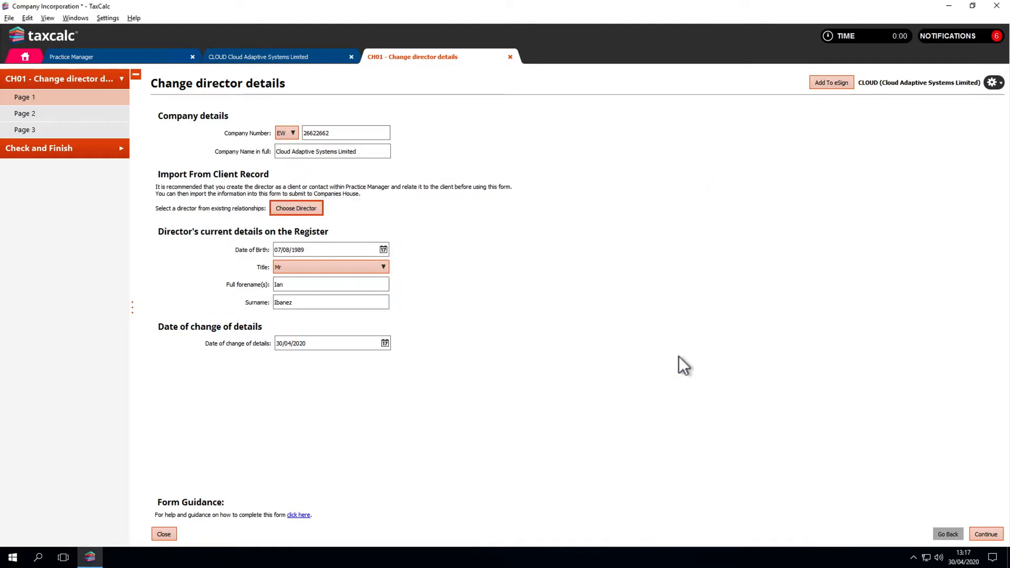